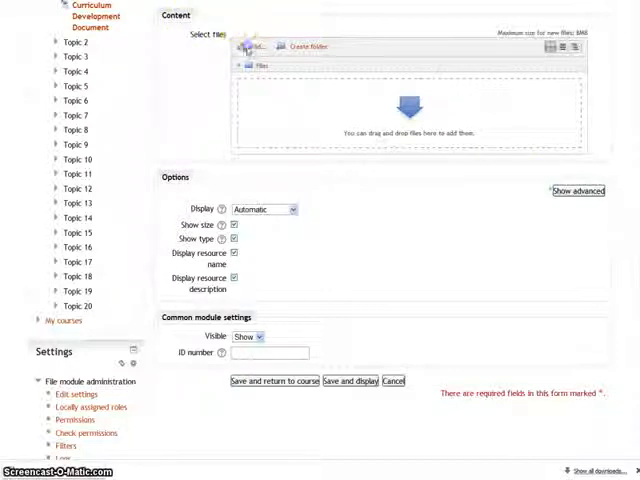
- Bring up the file picker from the File resource's Select files area
click(250, 48)
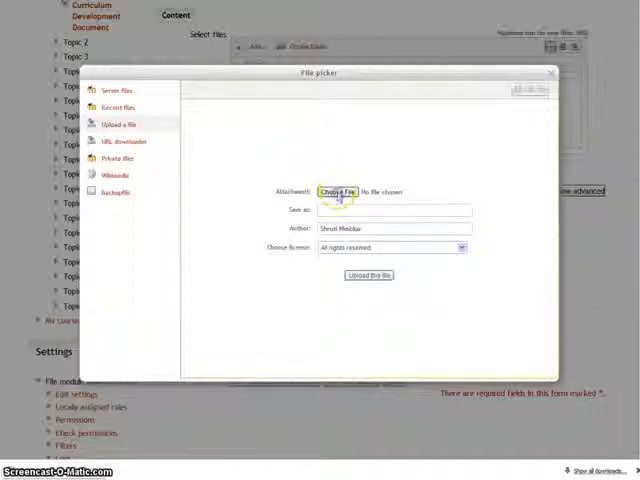
- Upload the Word document from the computer into the resource's files area
click(336, 192)
text(CD Document)
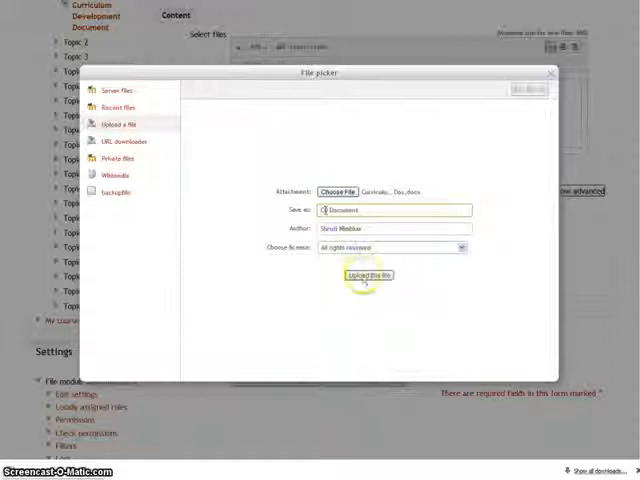
click(366, 272)
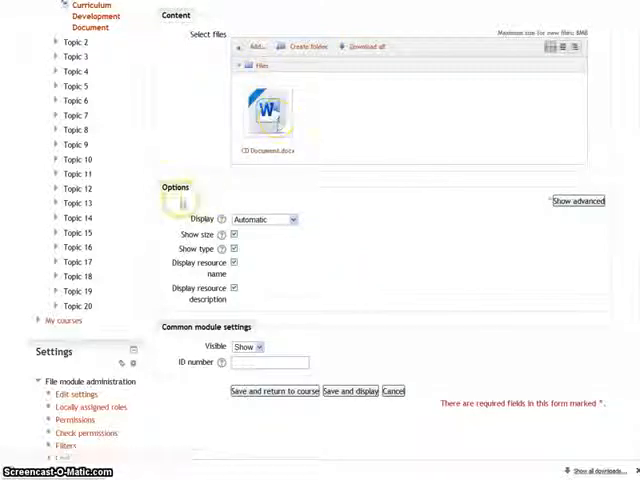
- Set the resource's Display option to Force download
click(264, 220)
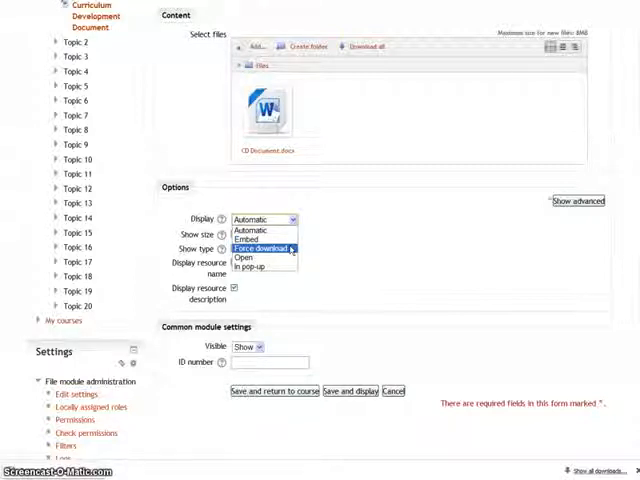
mouse_move(262, 256)
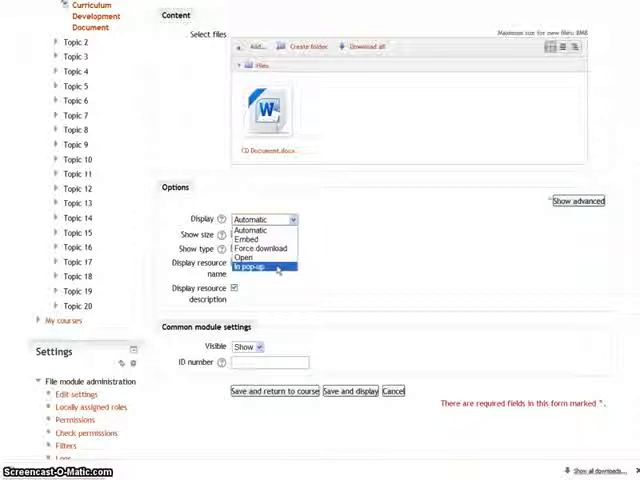
click(262, 268)
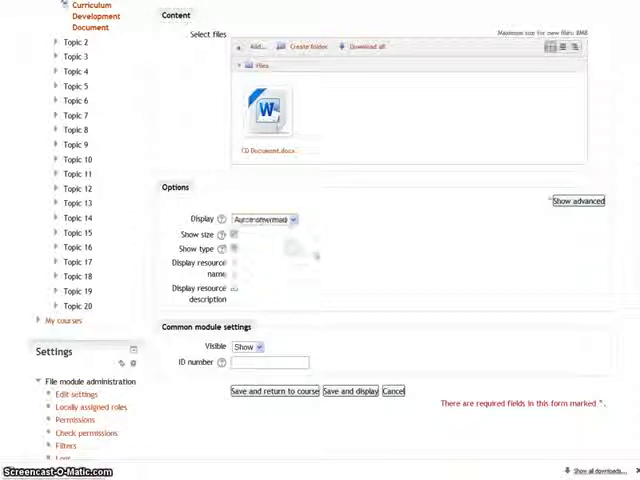
- Save the resource so the Curriculum Development Document appears under Topic 1
click(264, 220)
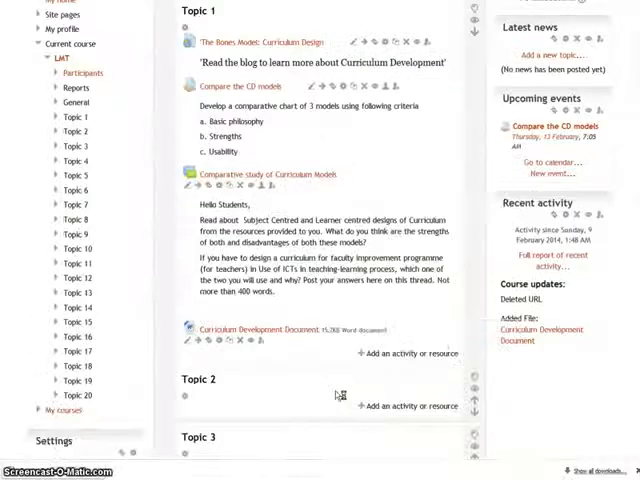
scroll(down, 3)
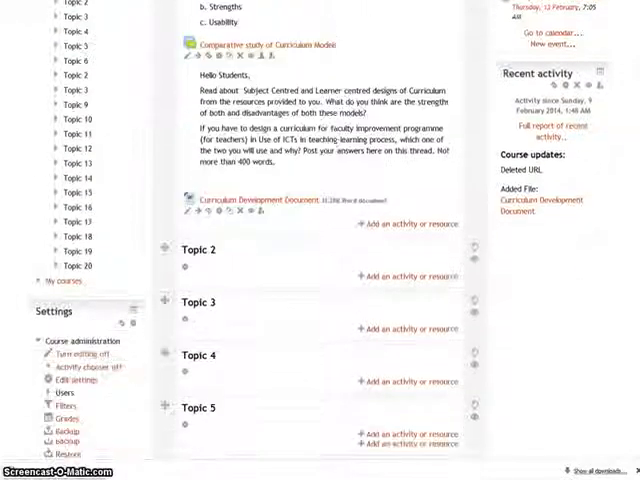
scroll(down, 3)
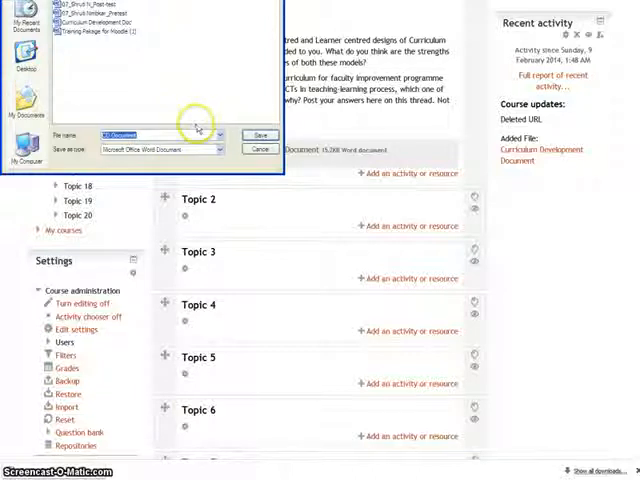
mouse_move(162, 122)
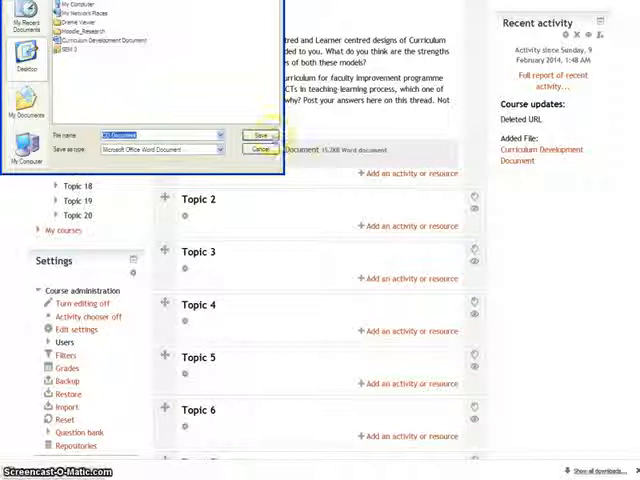
- Save the downloaded Curriculum Development Document to the computer
click(260, 136)
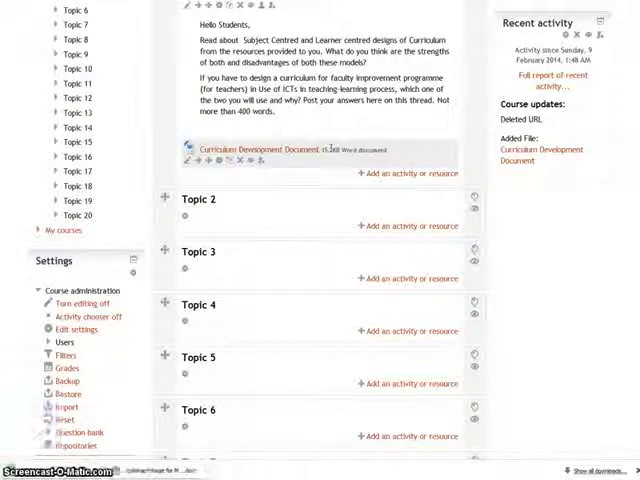